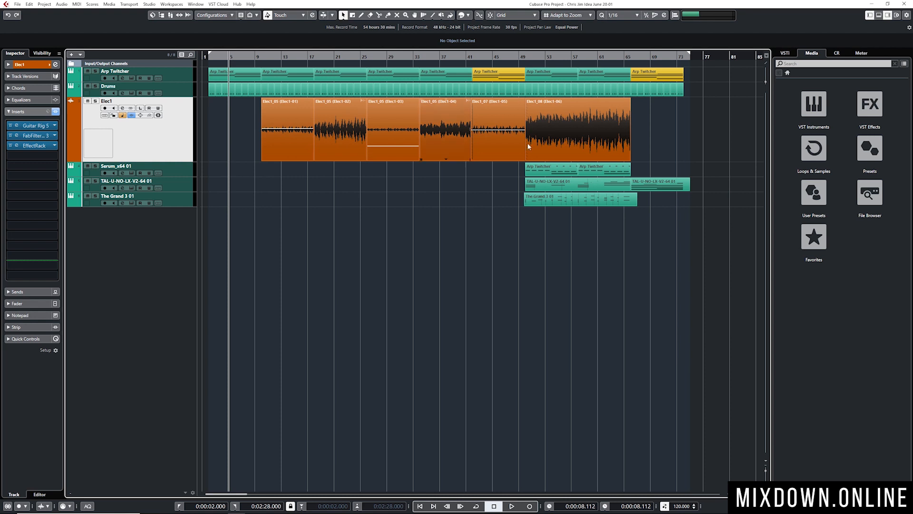
# - Bounce the selected Elec1 events via Audio > Bounce Selection and replace the originals with the bounced file
pyautogui.click(286, 128)
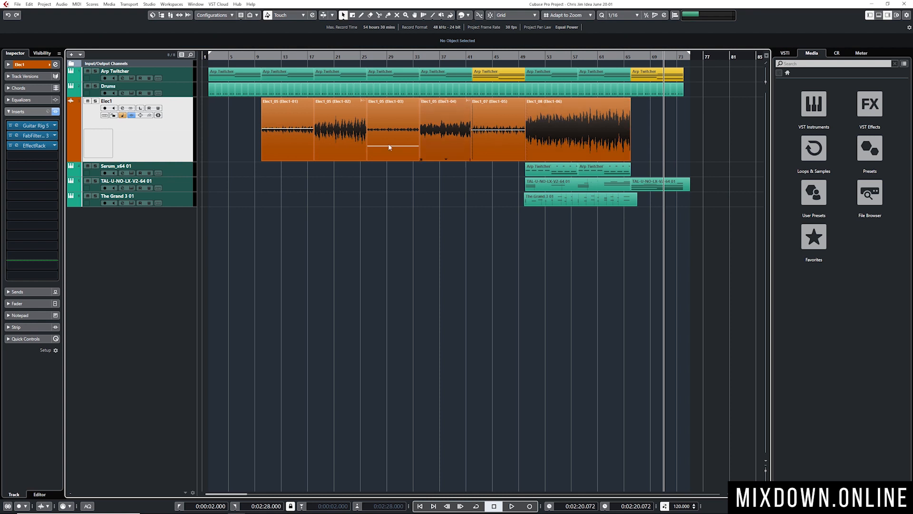
pyautogui.click(335, 128)
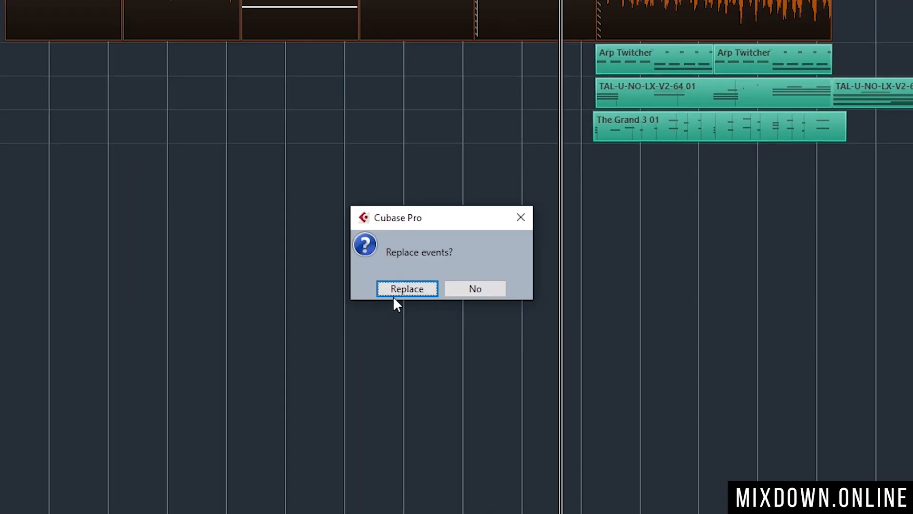
pyautogui.click(407, 289)
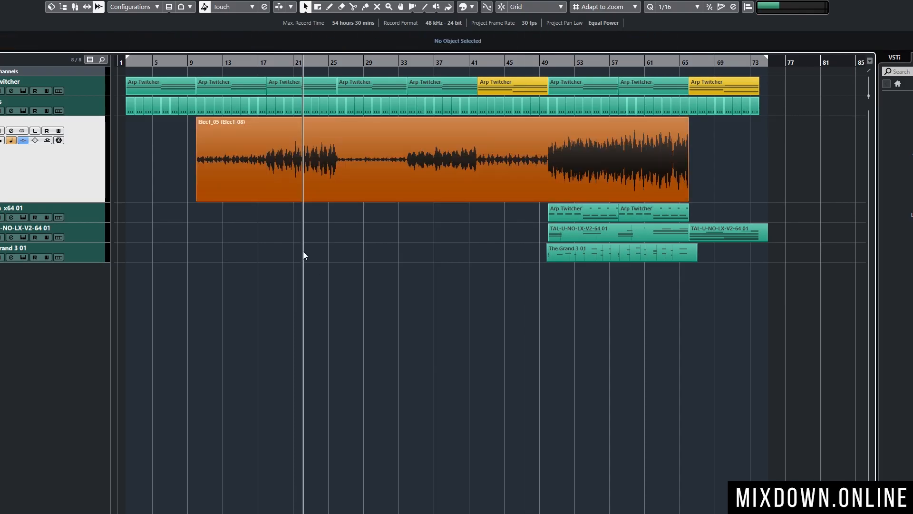
pyautogui.click(442, 157)
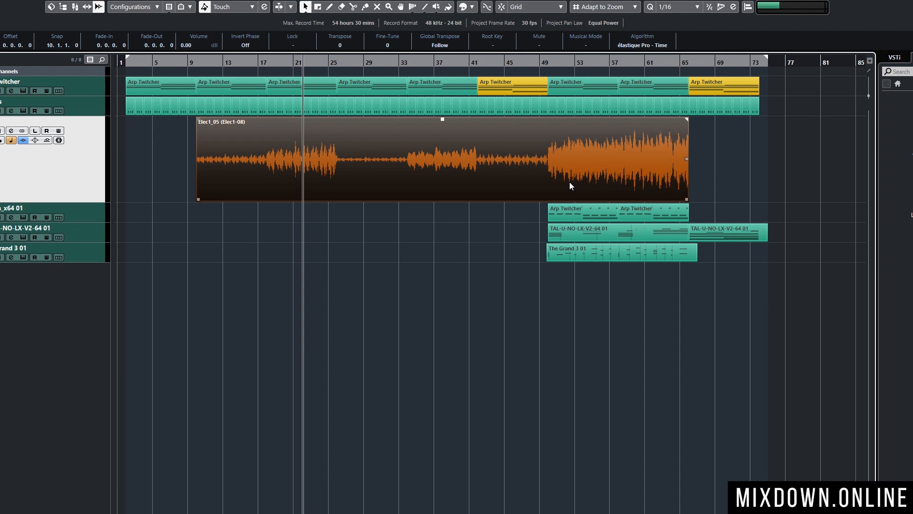
pyautogui.moveTo(415, 137)
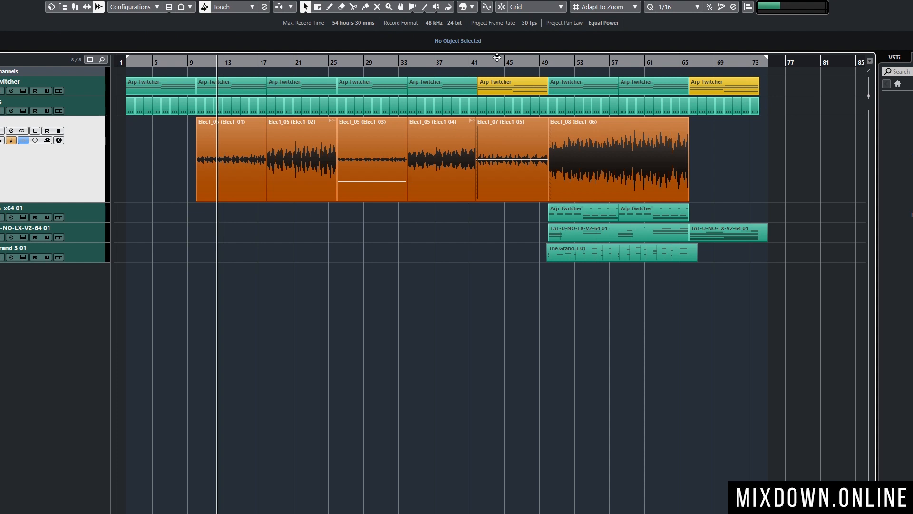
pyautogui.moveTo(154, 180)
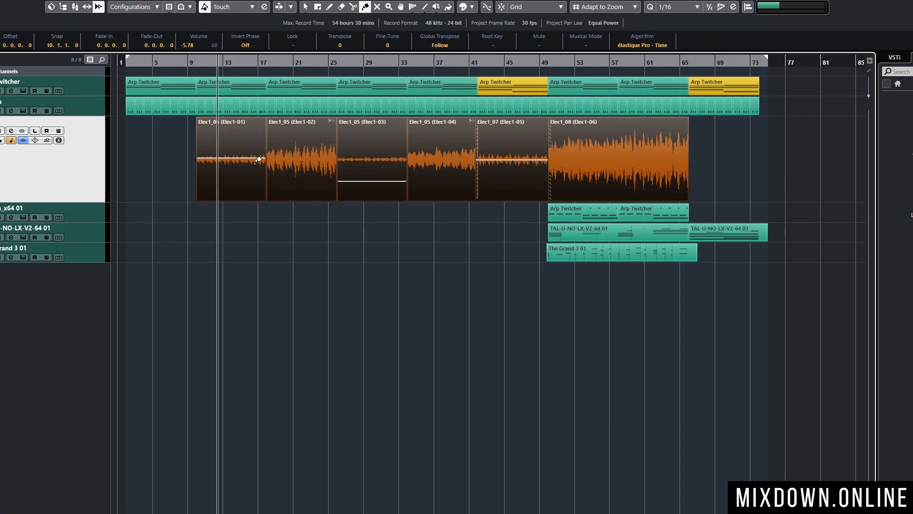
pyautogui.moveTo(490, 144)
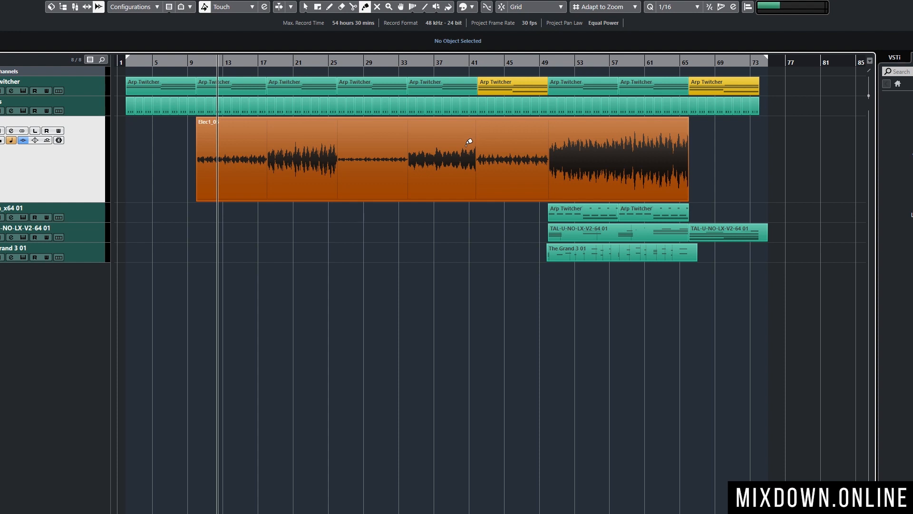
# - Join the remaining Elec1 takes into one event with the Glue tool
pyautogui.click(442, 160)
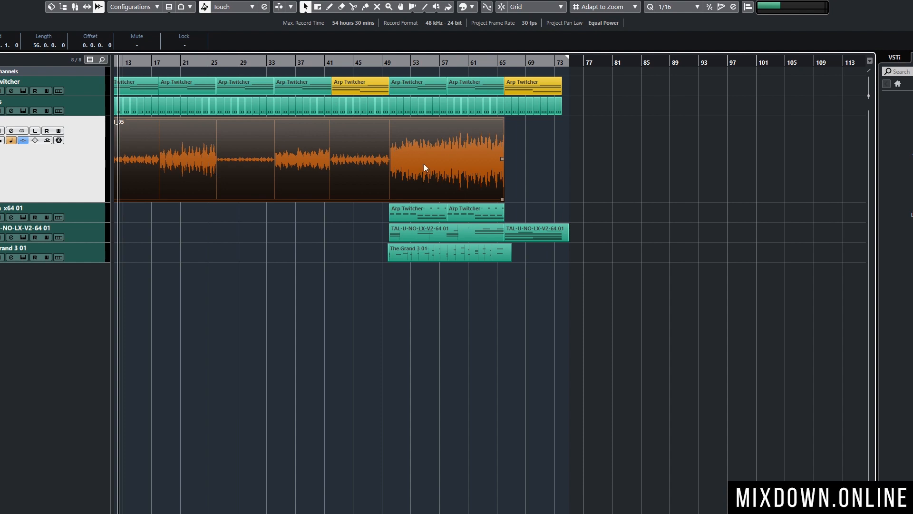
pyautogui.moveTo(505, 127)
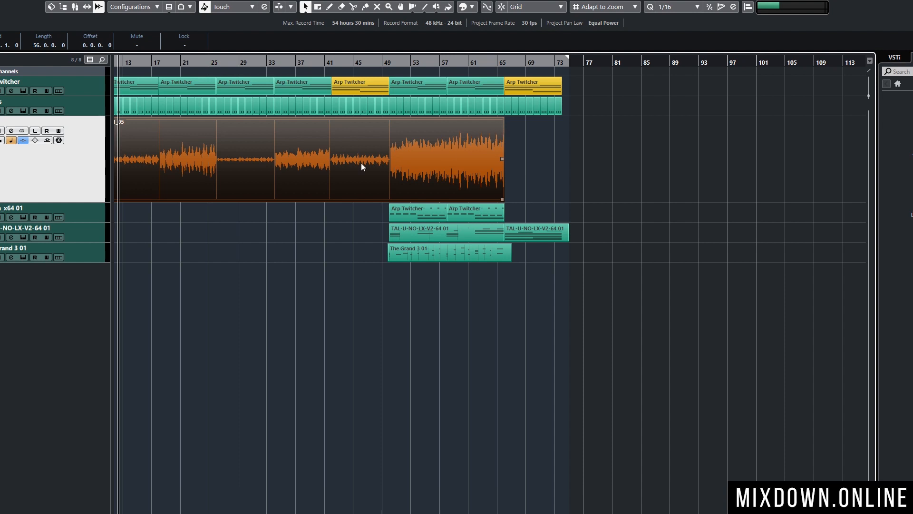
pyautogui.moveTo(291, 139)
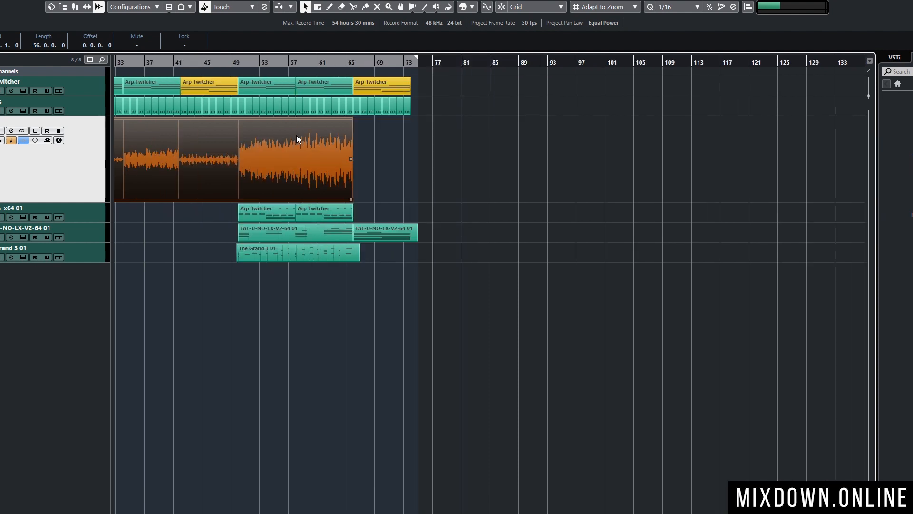
pyautogui.hscroll(-3)
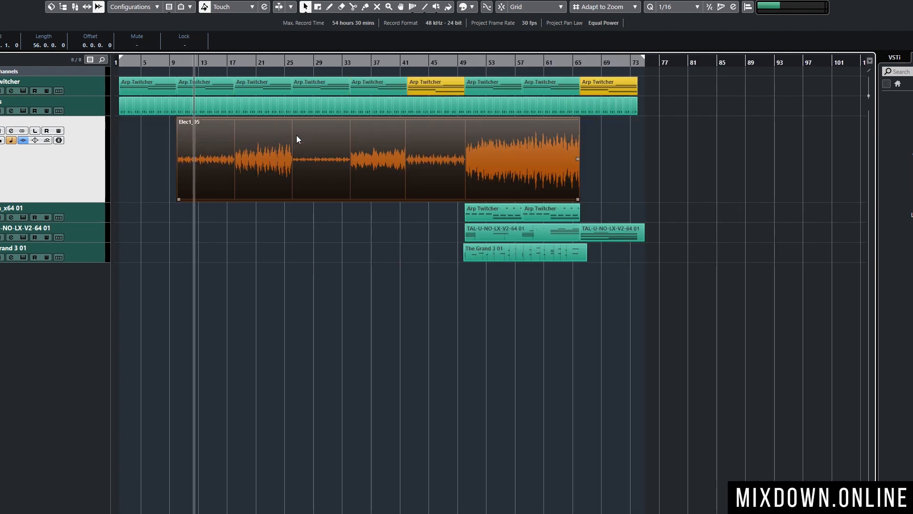
pyautogui.moveTo(417, 145)
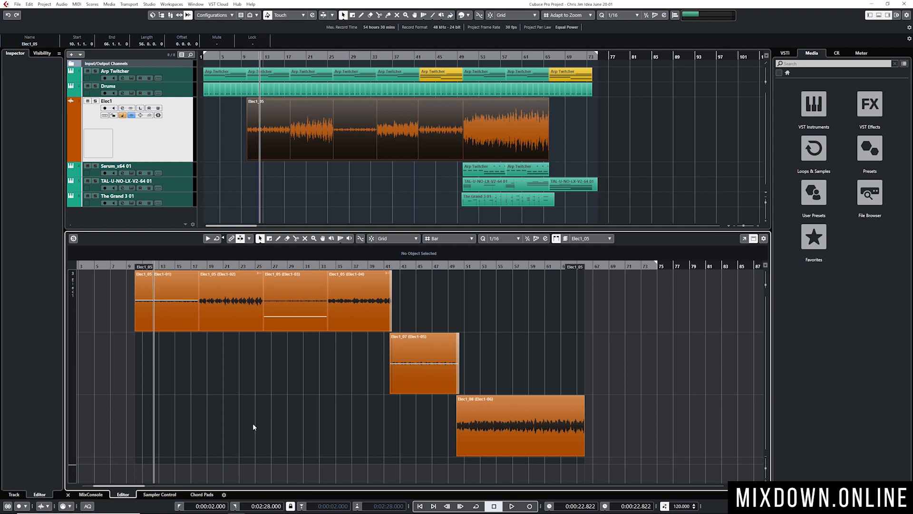
pyautogui.moveTo(304, 372)
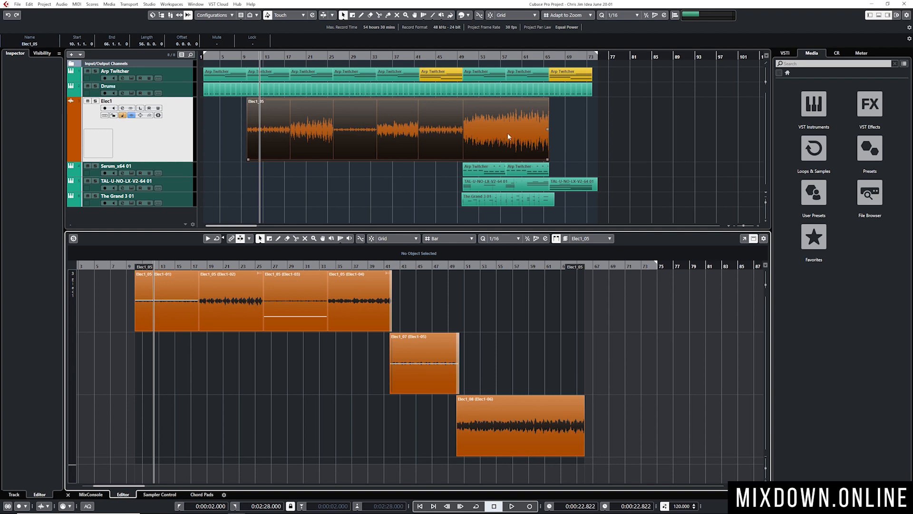
# - Edit the glued Elec1 part in the Audio Part Editor and drag an inner take to a later bar
pyautogui.click(230, 285)
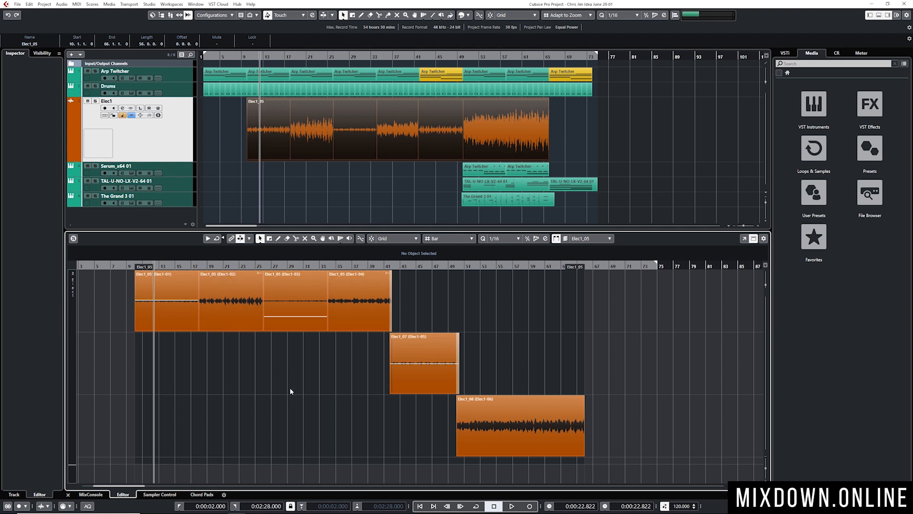
pyautogui.click(231, 300)
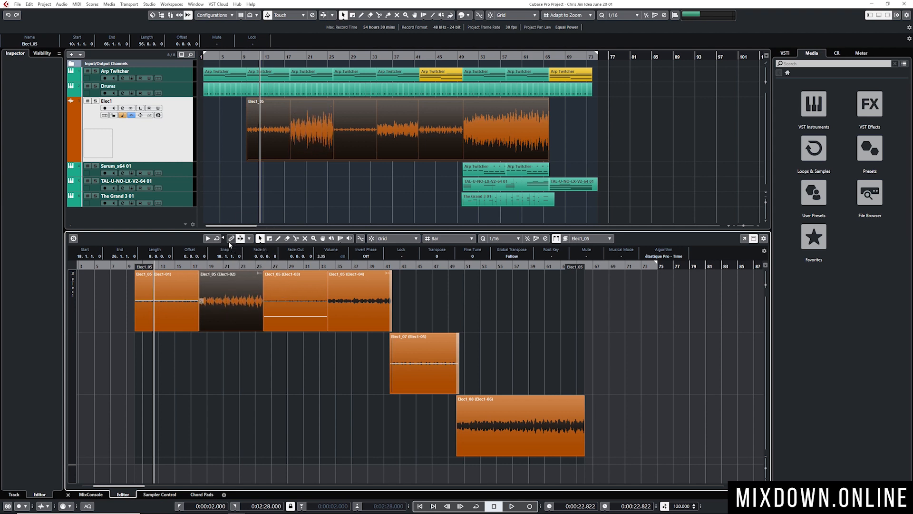
pyautogui.click(520, 405)
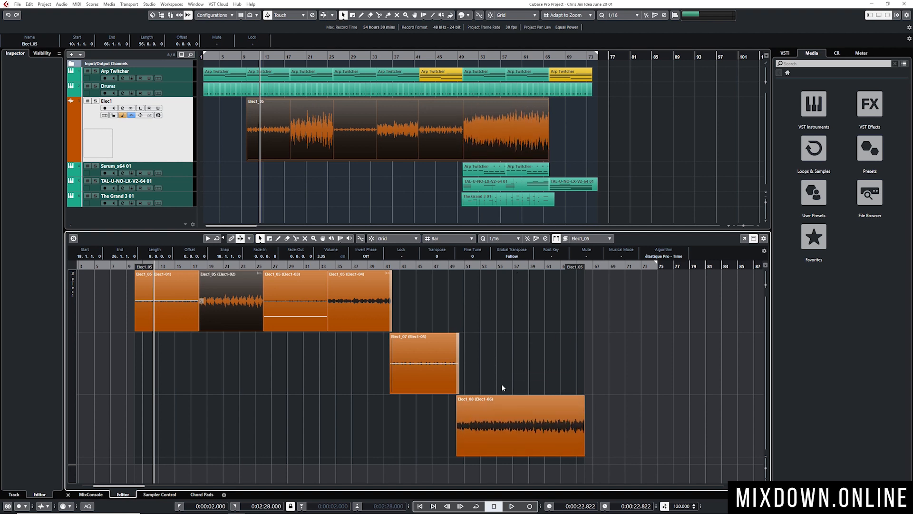
pyautogui.moveTo(418, 142)
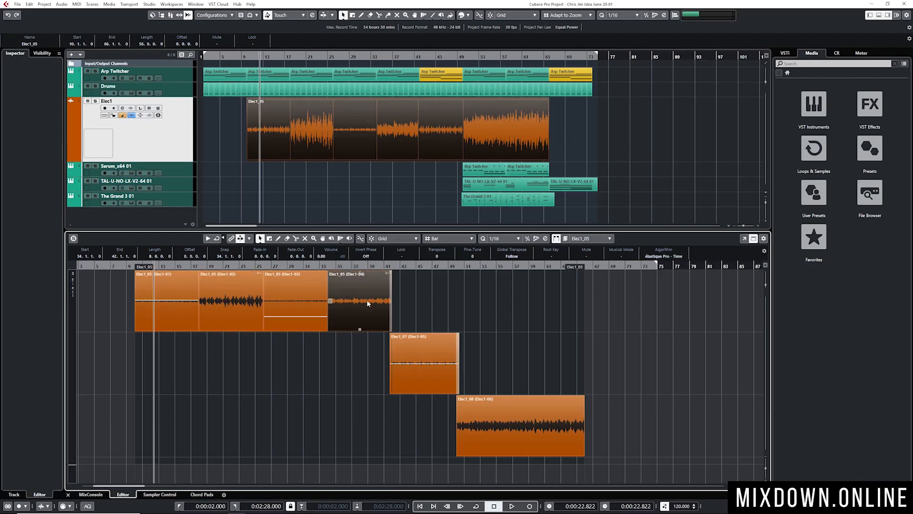
pyautogui.moveTo(359, 301); pyautogui.dragTo(467, 301)
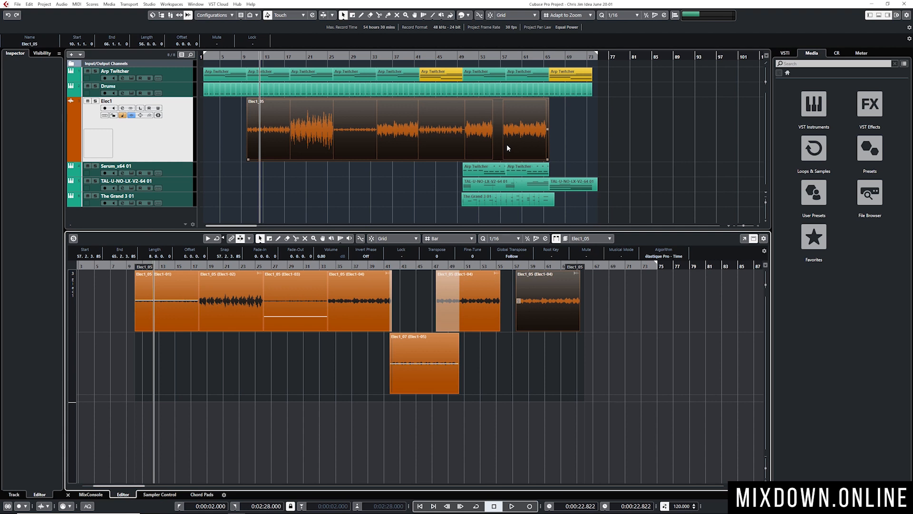
pyautogui.moveTo(447, 137)
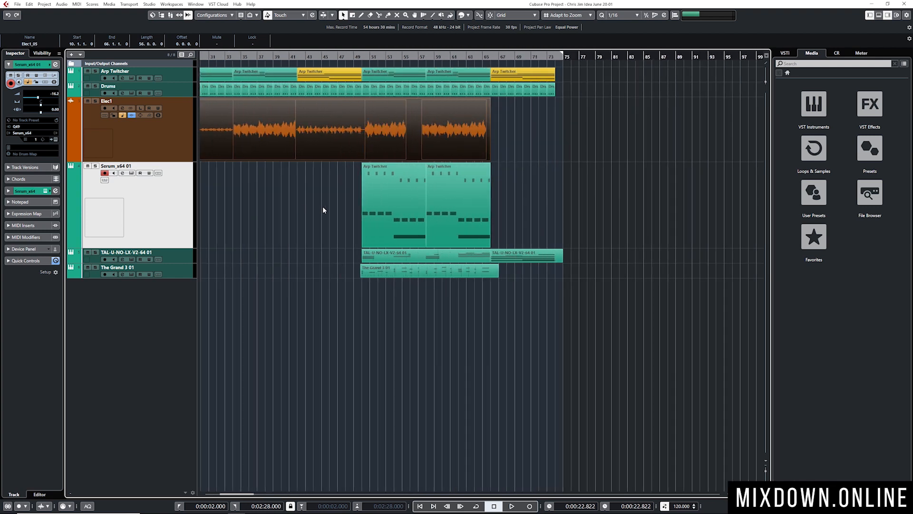
pyautogui.moveTo(318, 229)
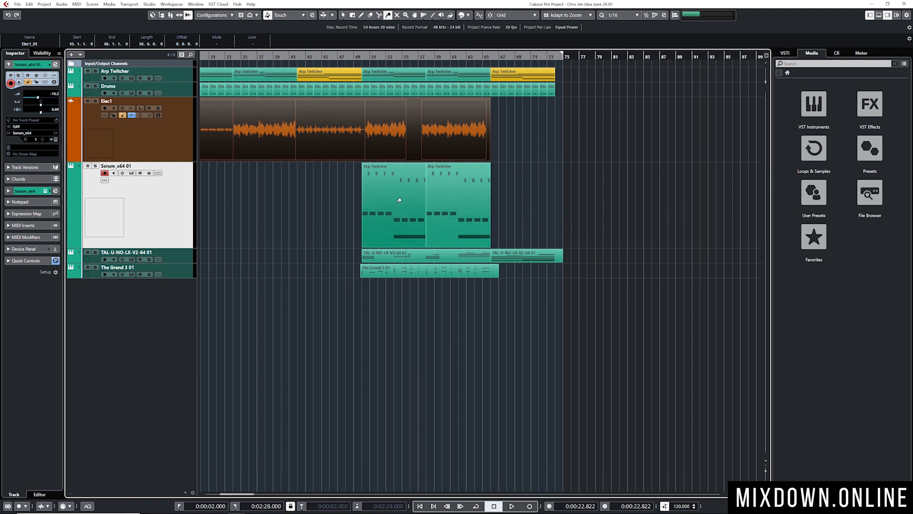
pyautogui.moveTo(588, 196)
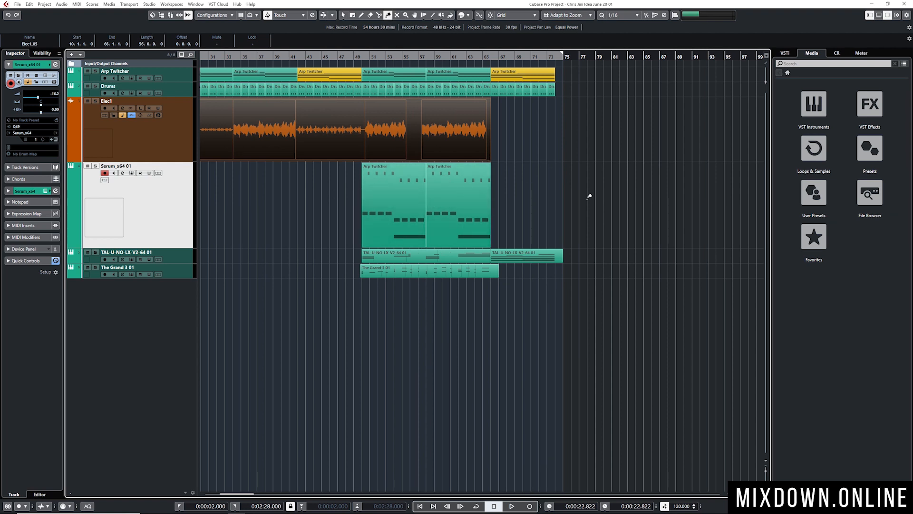